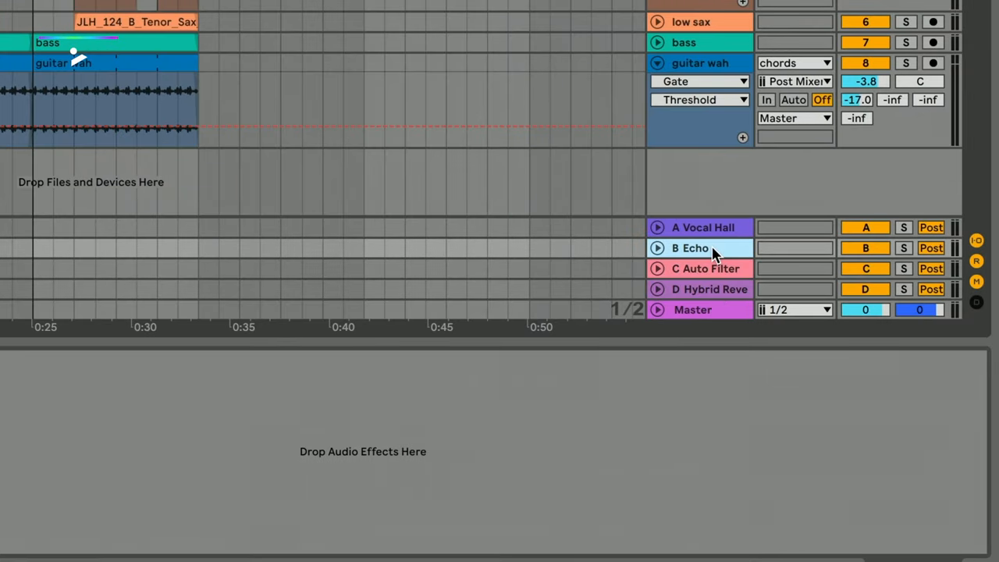
Draw the melodic group's C-Auto Filter send automation rising to about -6.4 dB at bar 9
click(705, 268)
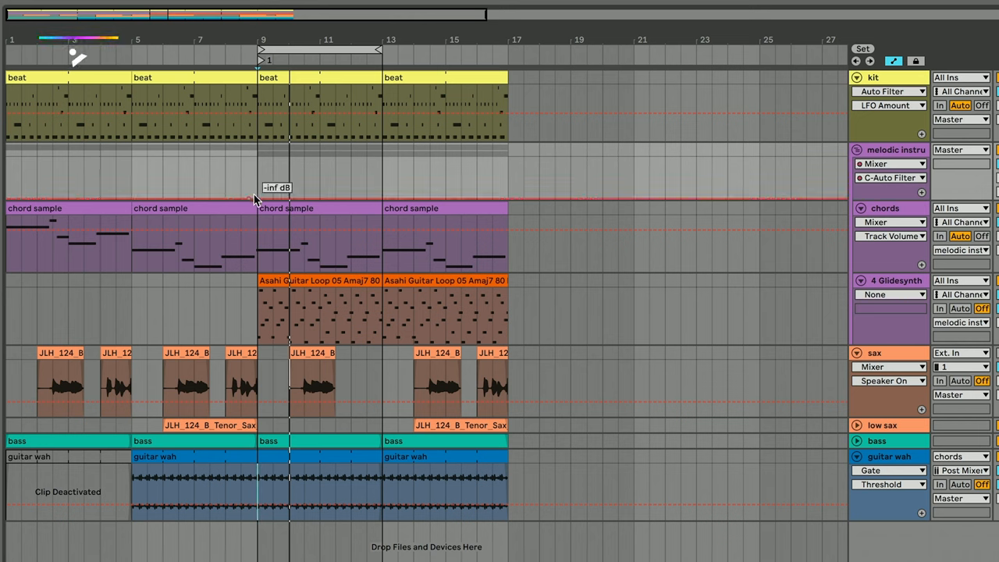
drag(256, 195, 367, 166)
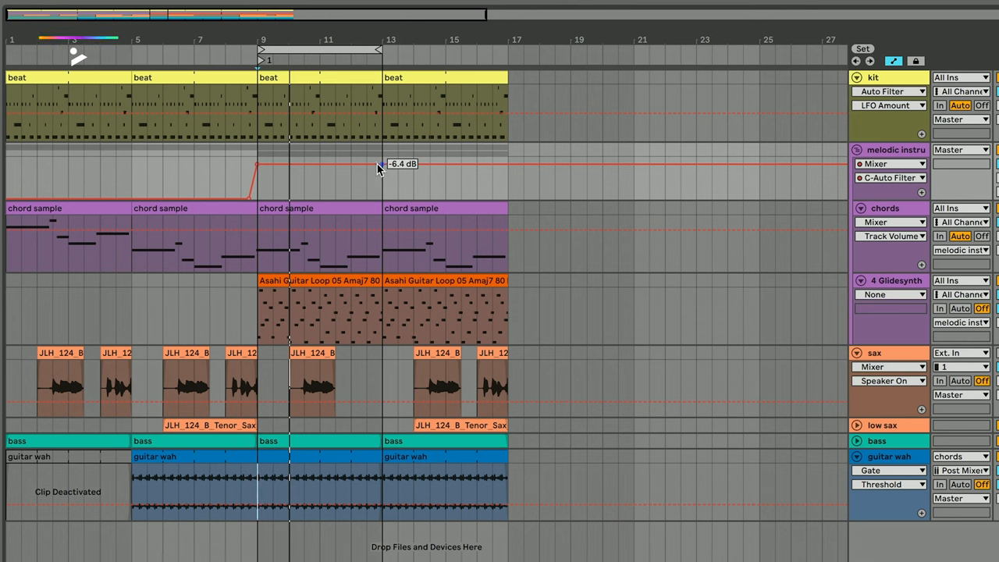
drag(383, 164, 382, 191)
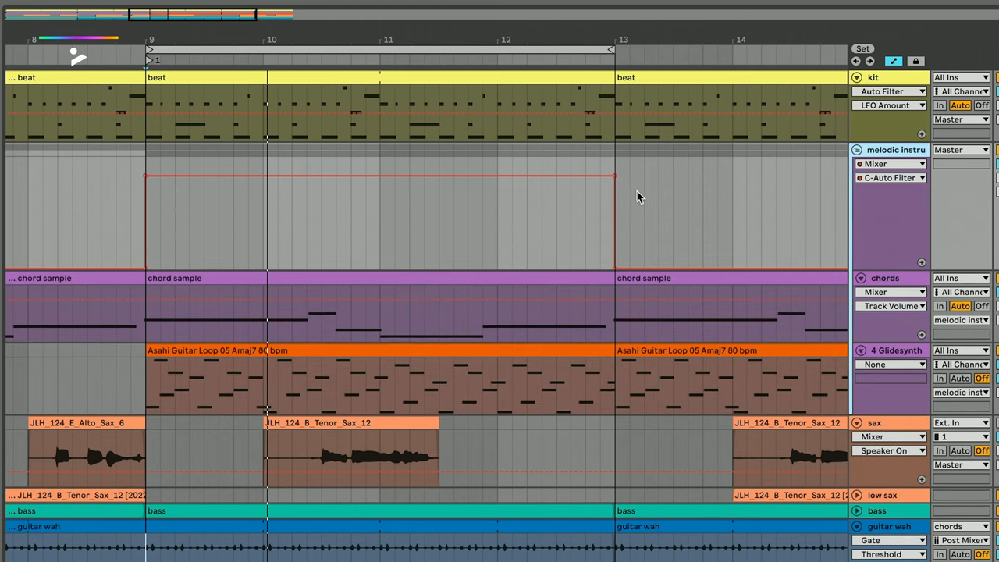
mouse_move(294, 209)
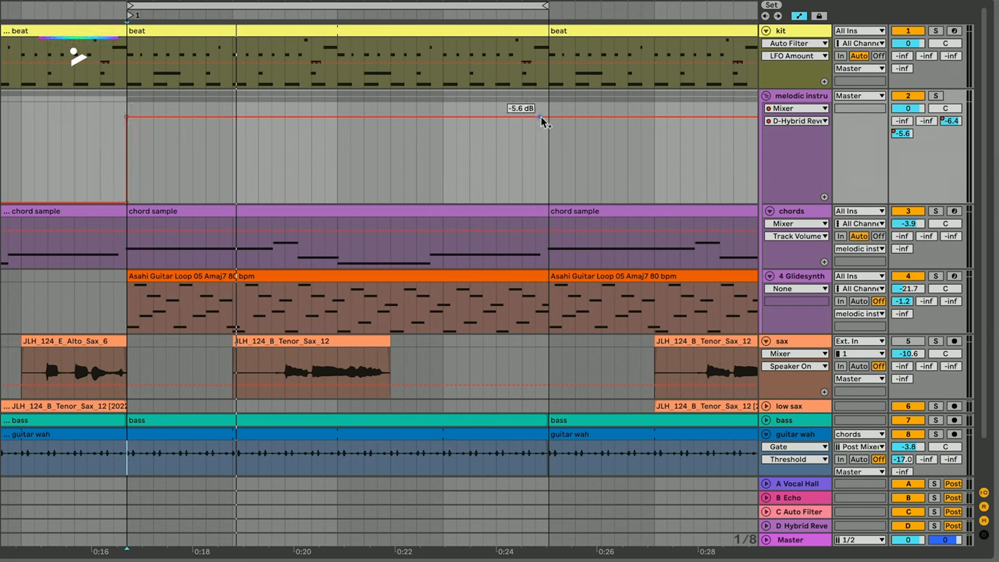
Raise the D-Hybrid Reverb send automation segment to about -5.6 dB across bars 9–13
drag(543, 117, 542, 193)
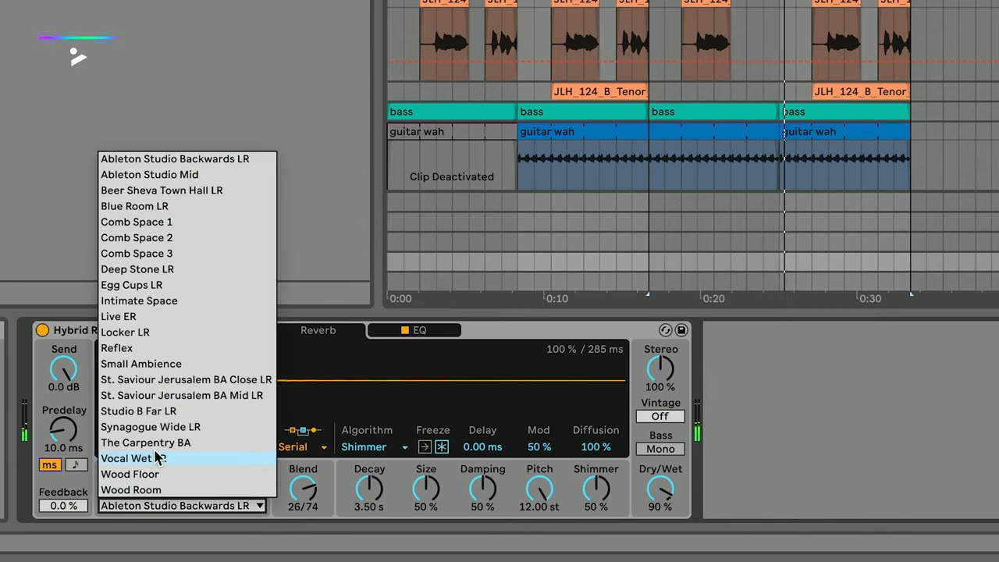
Load the Vocal Wet LR impulse in Hybrid Reverb and set its EQ low-cut to 80 Hz
click(134, 458)
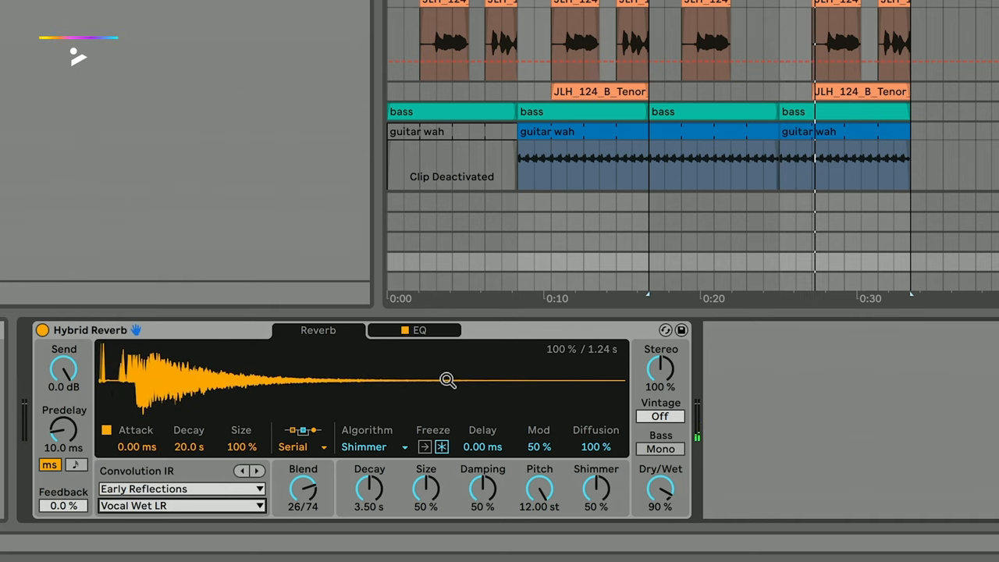
click(419, 329)
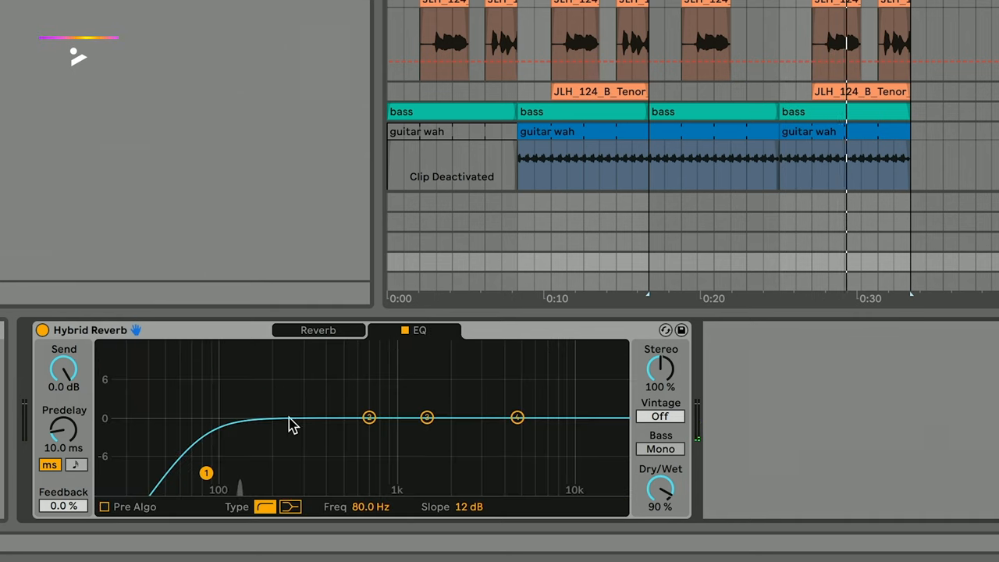
drag(206, 473, 276, 441)
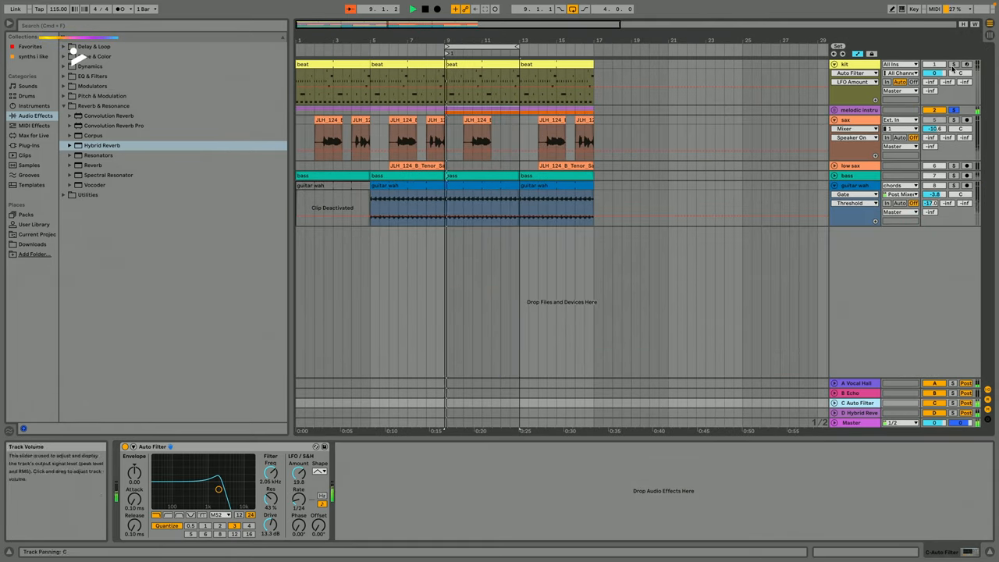
Lower the kit's Auto Filter cutoff and draw a rising Frequency ramp from bar 9
click(844, 64)
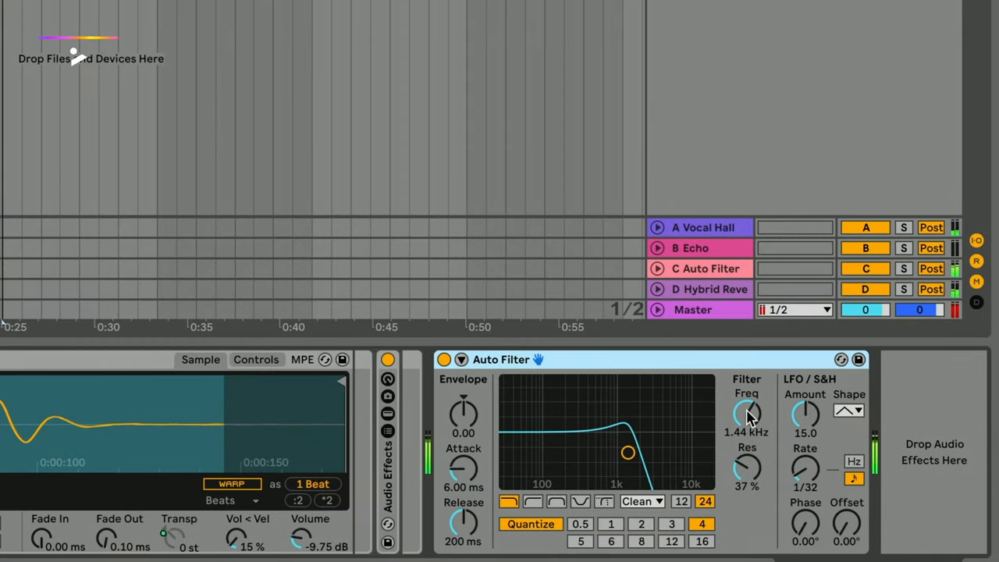
drag(747, 411, 746, 398)
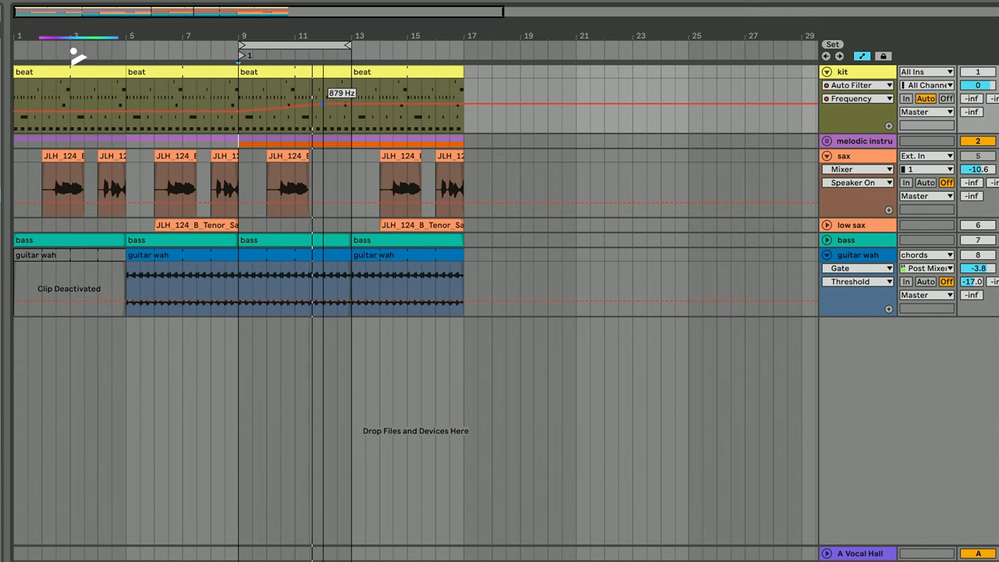
drag(310, 104, 227, 110)
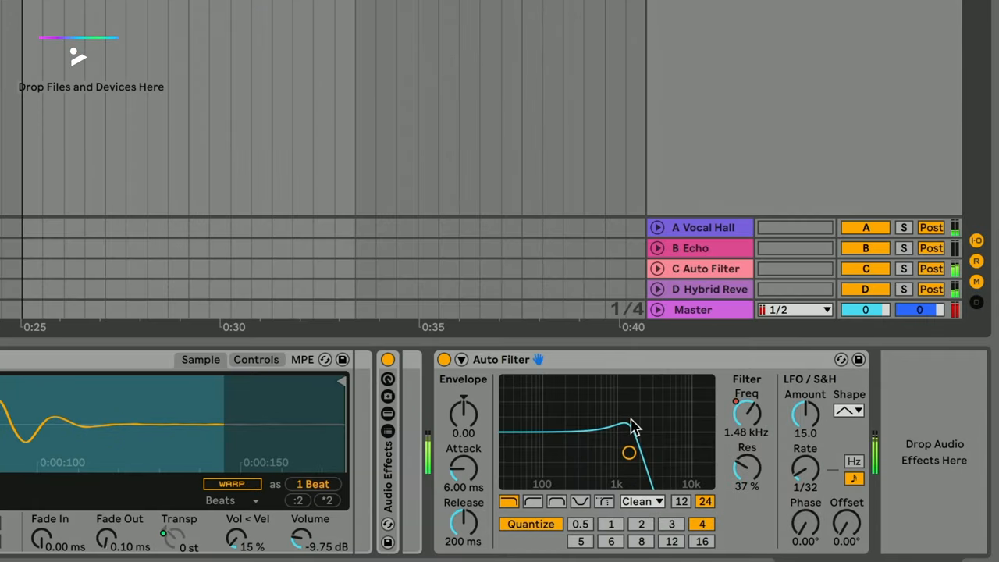
Drag the Auto Filter display dot to about 745 Hz cutoff and 45% resonance
drag(628, 453, 647, 452)
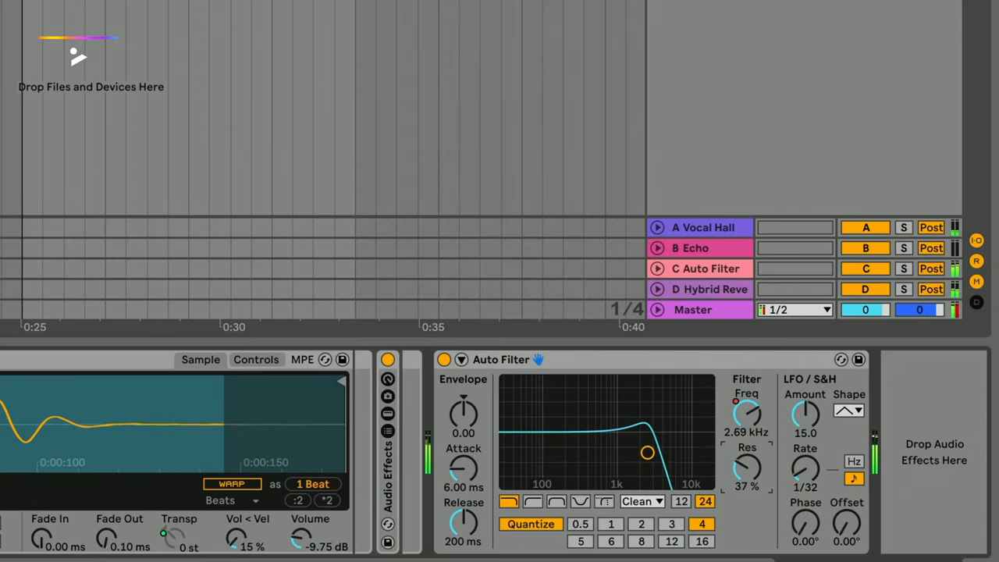
drag(647, 453, 589, 446)
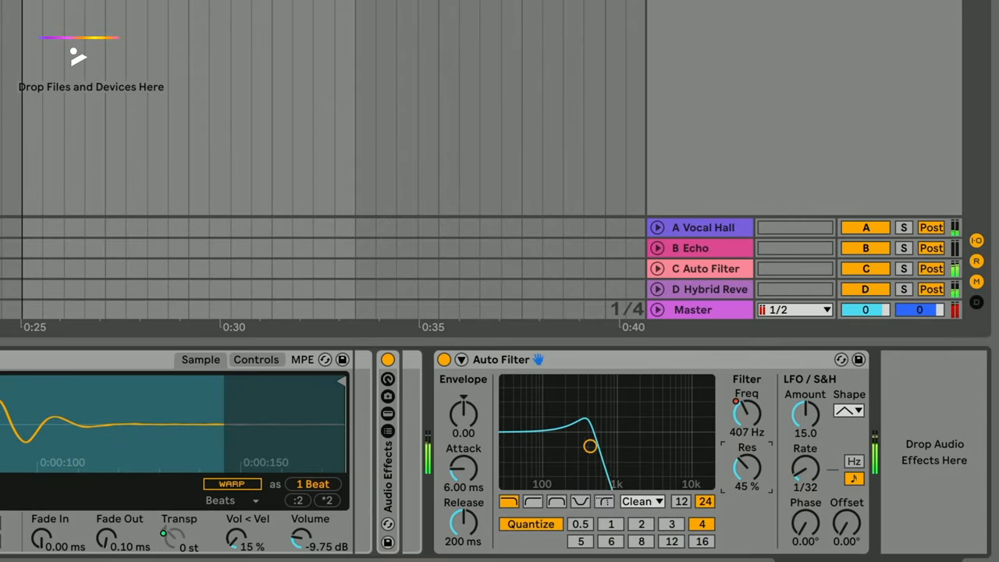
drag(591, 445, 609, 445)
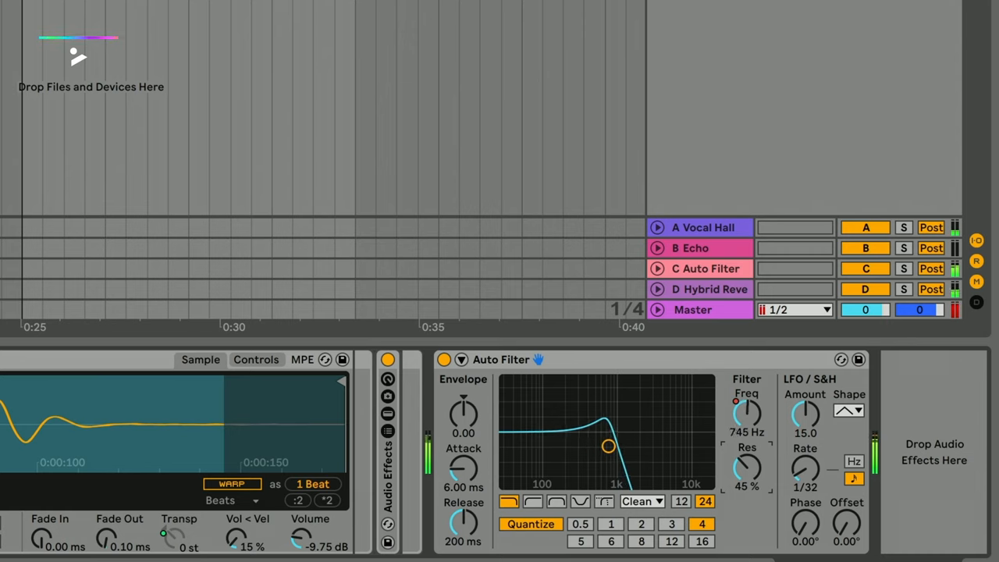
drag(608, 446, 625, 446)
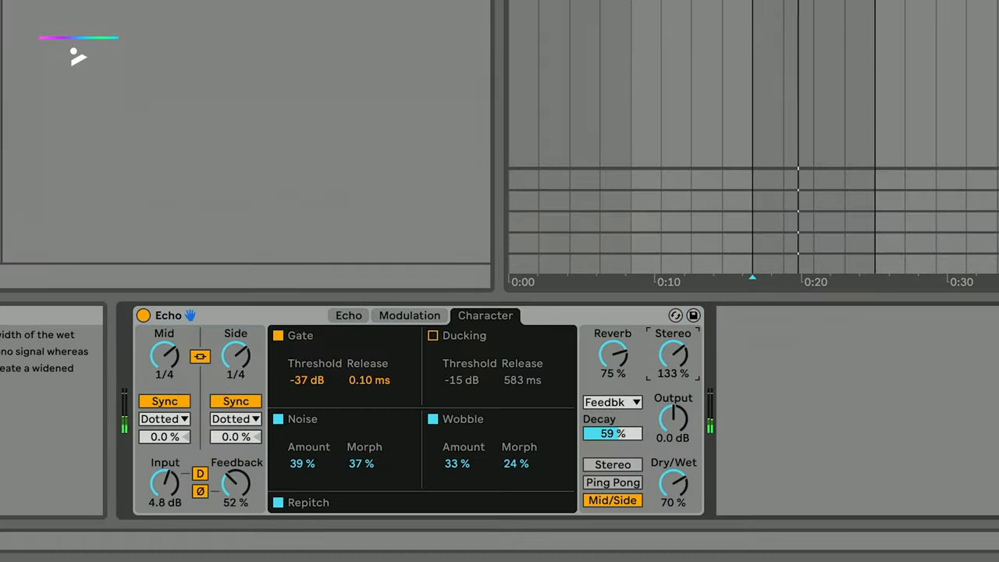
Turn on Echo's Gate at -37 dB, Noise and Wobble, leaving Ducking off
click(409, 315)
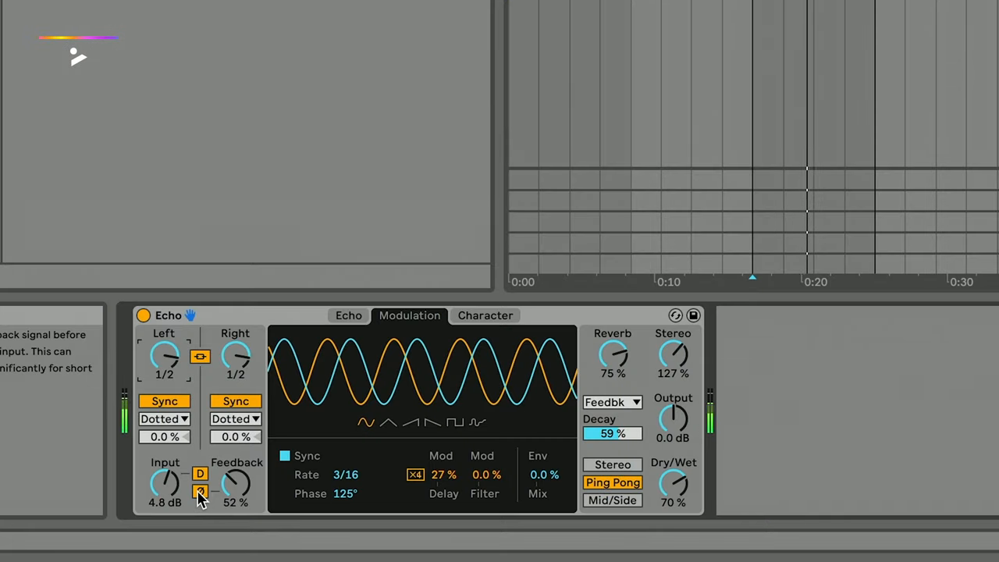
mouse_move(238, 359)
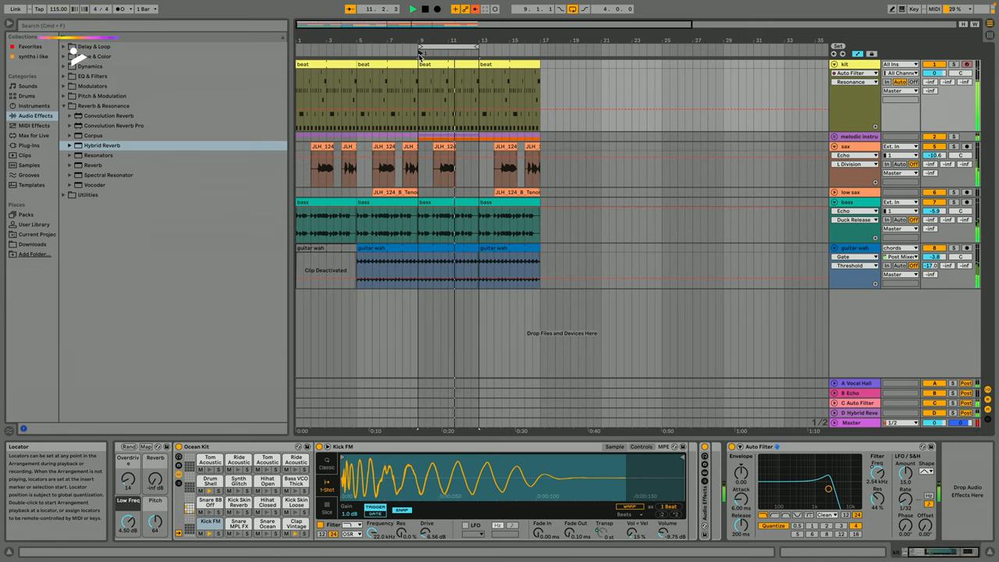
mouse_move(686, 60)
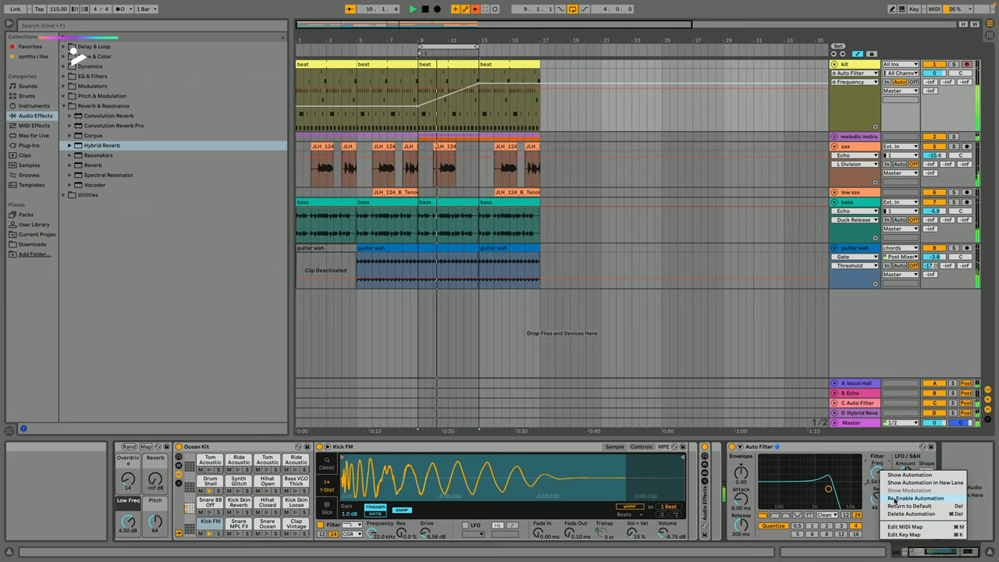
Re-enable the kit's Auto Filter Freq automation so its upward sweep plays back
click(914, 498)
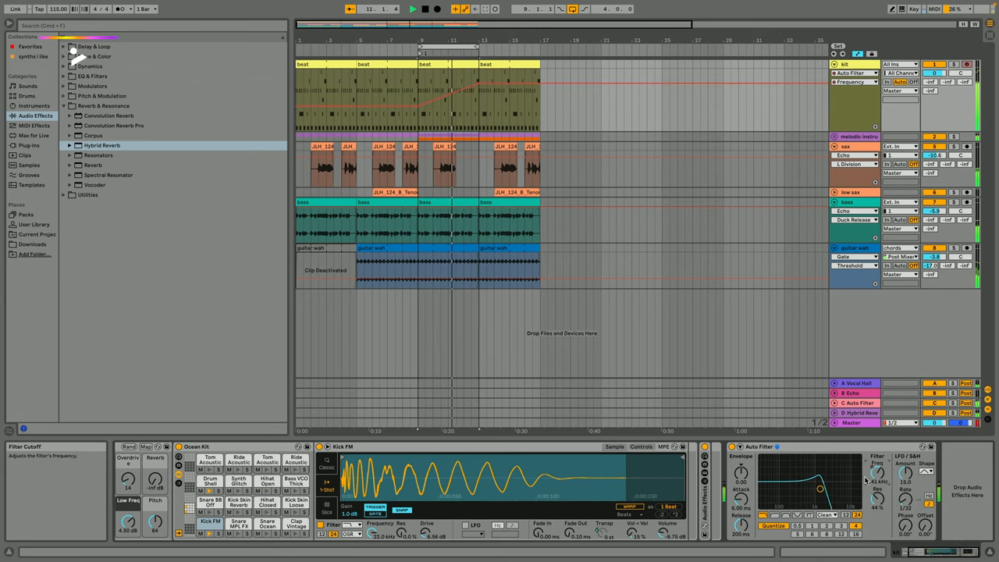